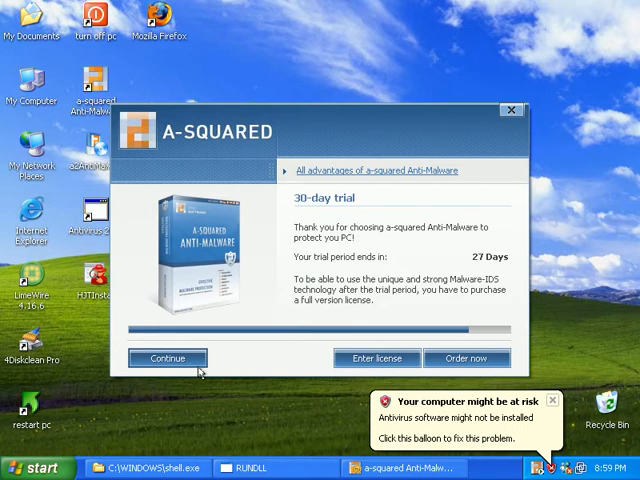
# Continue past the 30-day trial notice and dismiss the iSecurity.cpl and shell.exe errors
pyautogui.click(168, 357)
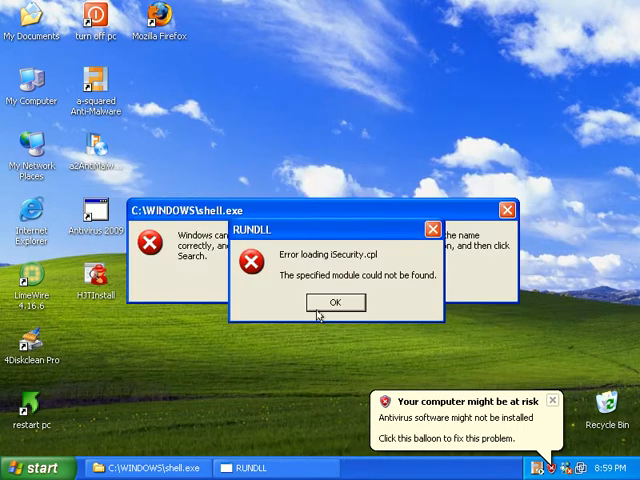
pyautogui.click(336, 302)
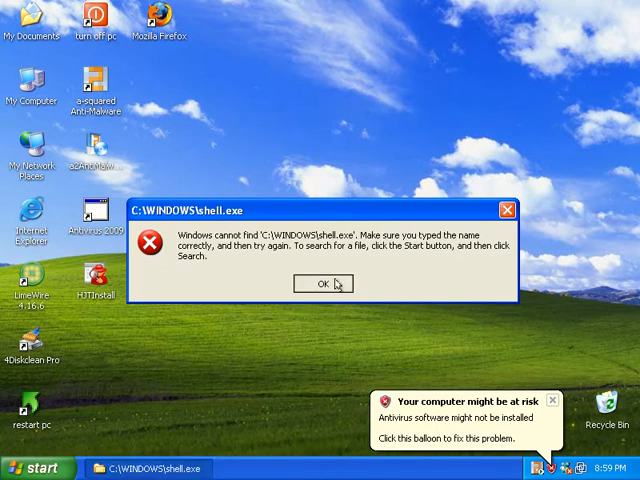
pyautogui.click(322, 283)
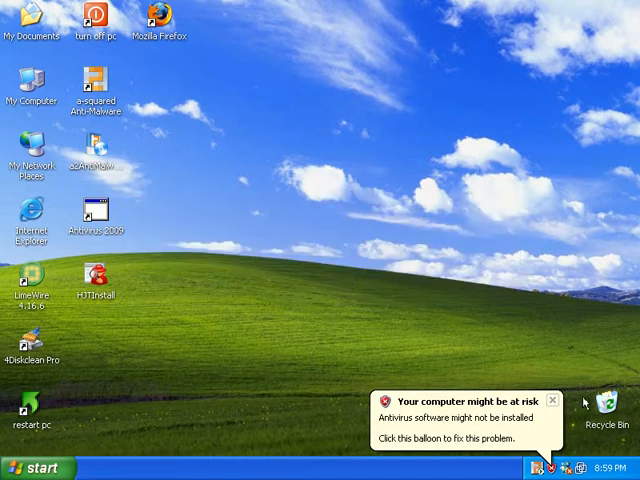
# Dismiss the computer-at-risk balloon and drag the Internet Explorer shortcut to mid-desktop
pyautogui.click(553, 400)
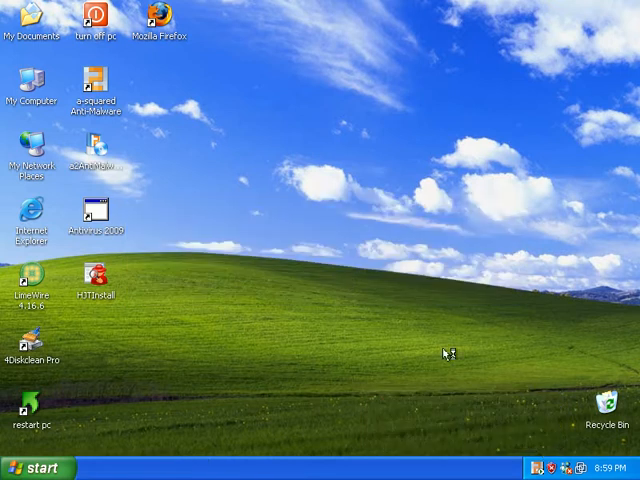
pyautogui.moveTo(221, 264)
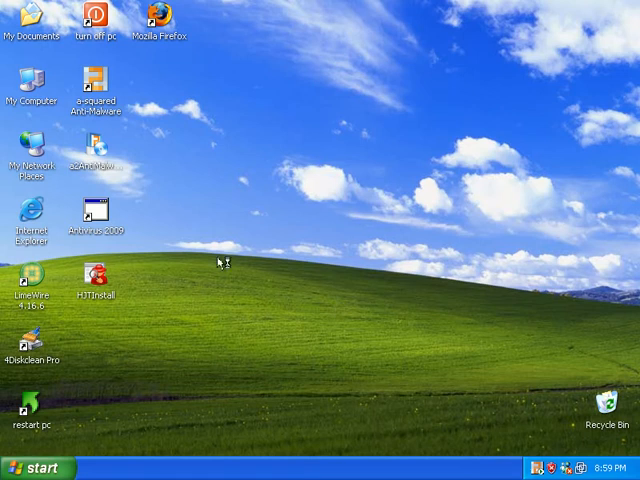
pyautogui.moveTo(25, 215); pyautogui.dragTo(290, 160)
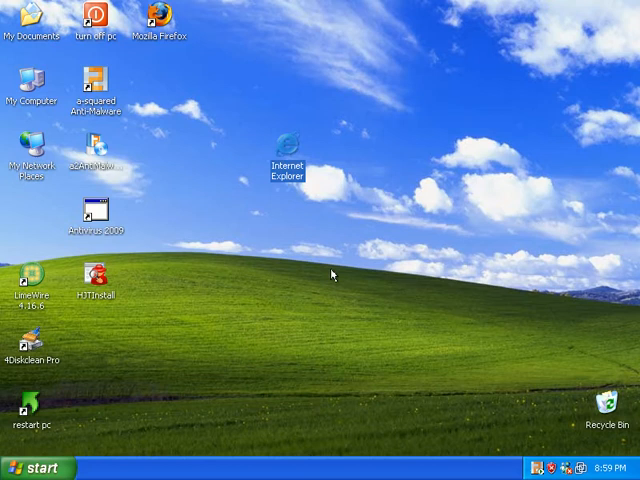
pyautogui.moveTo(258, 186)
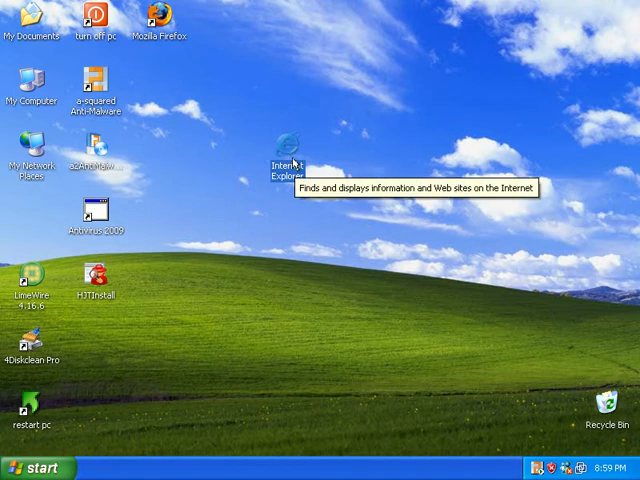
pyautogui.moveTo(288, 140)
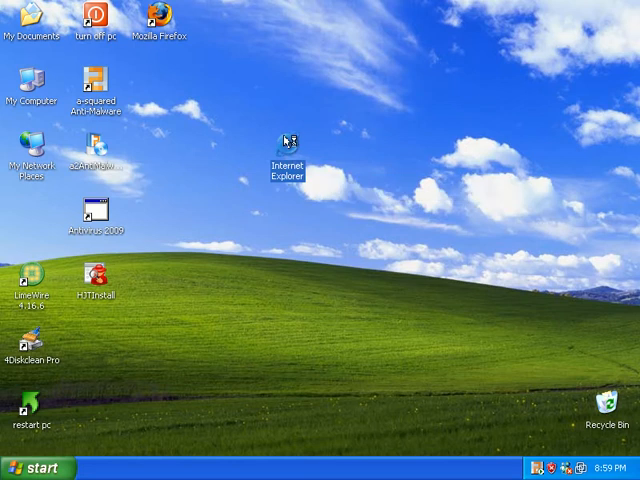
pyautogui.moveTo(413, 235)
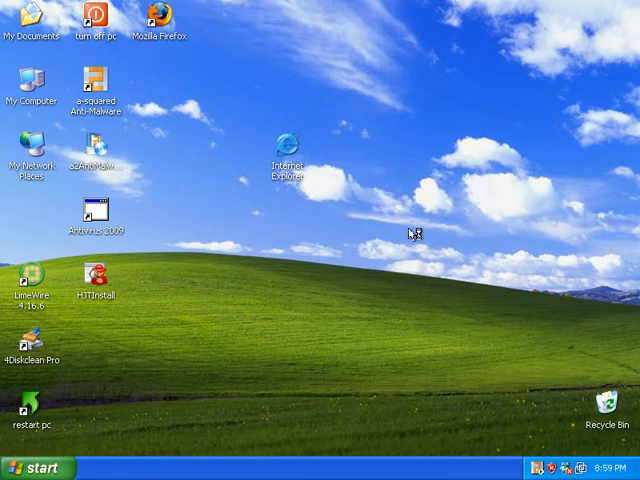
# Launch Internet Explorer, close the unreachable getbackpage.com page, and relaunch the browser
pyautogui.doubleClick(288, 150)
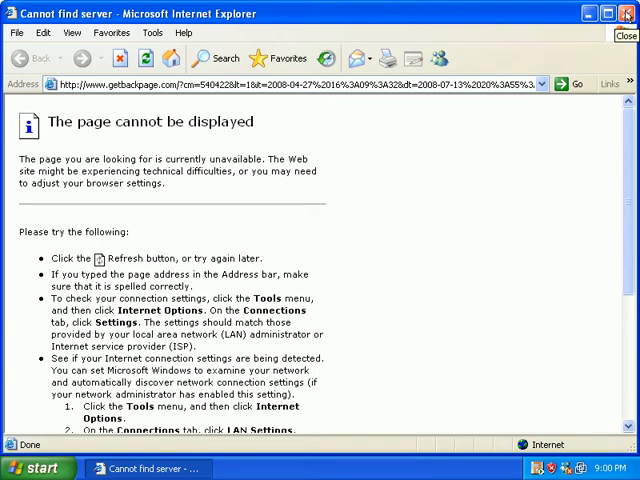
pyautogui.click(629, 13)
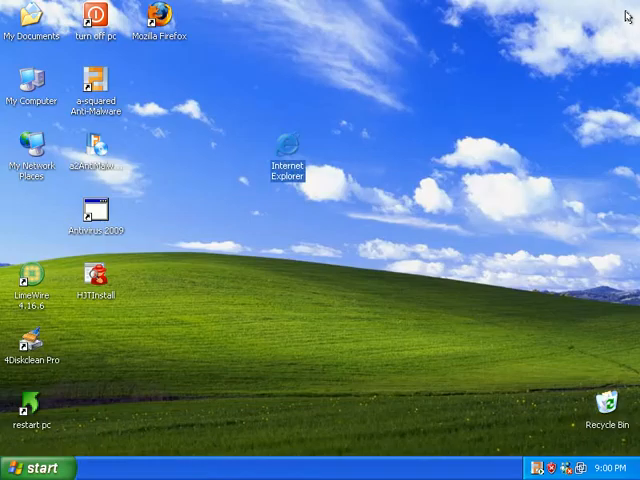
pyautogui.moveTo(288, 152)
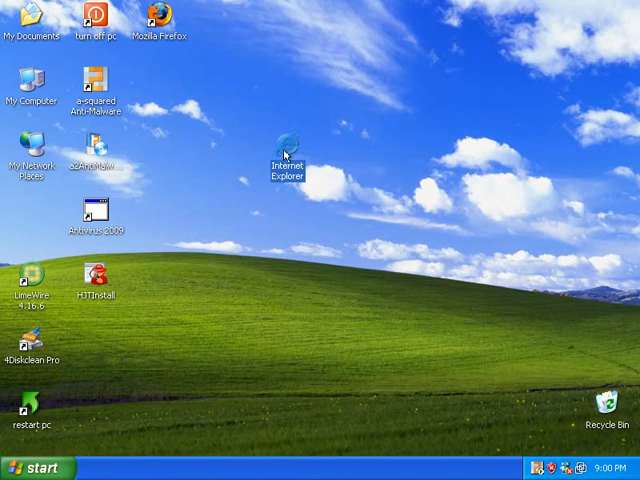
pyautogui.moveTo(357, 177)
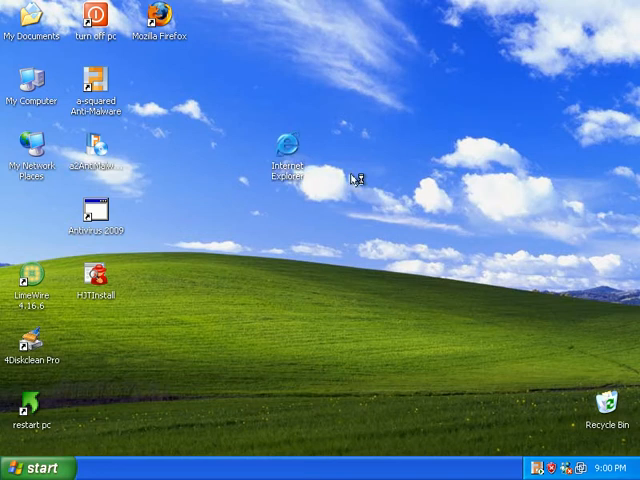
pyautogui.doubleClick(288, 155)
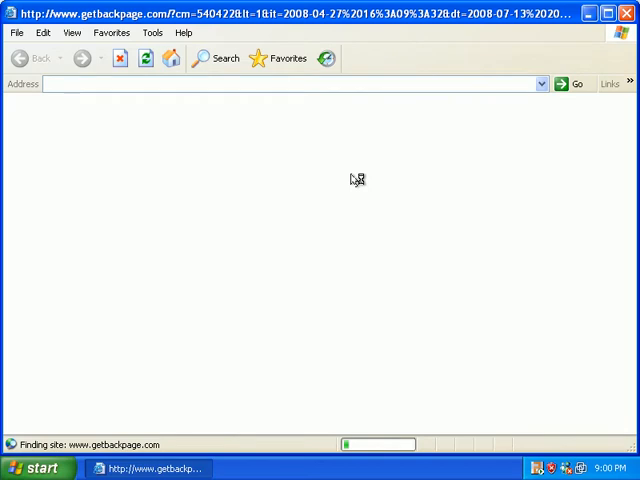
pyautogui.moveTo(145, 110)
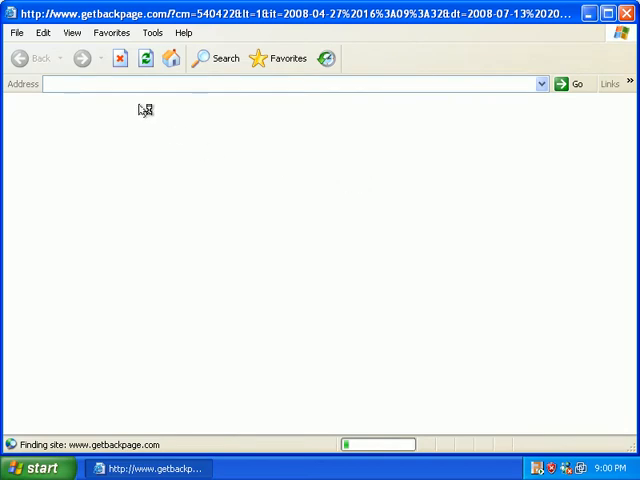
# Respond with OK to the a-squared alert about iexplore.exe changing browser settings
pyautogui.click(120, 58)
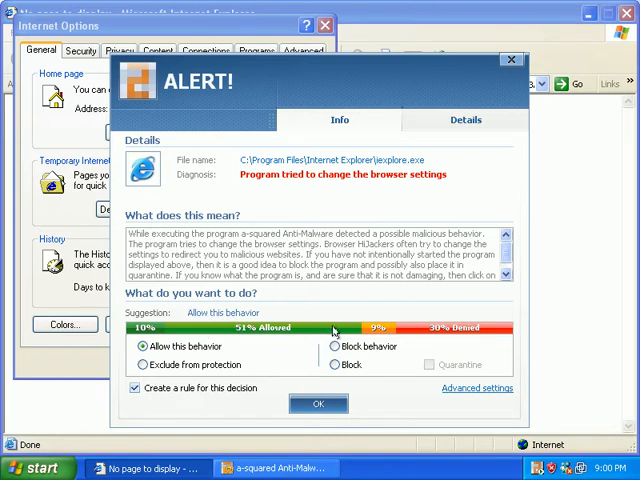
pyautogui.moveTo(445, 330)
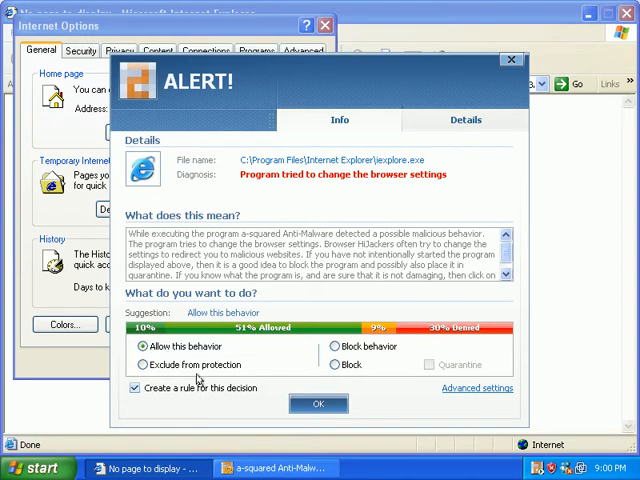
pyautogui.click(318, 404)
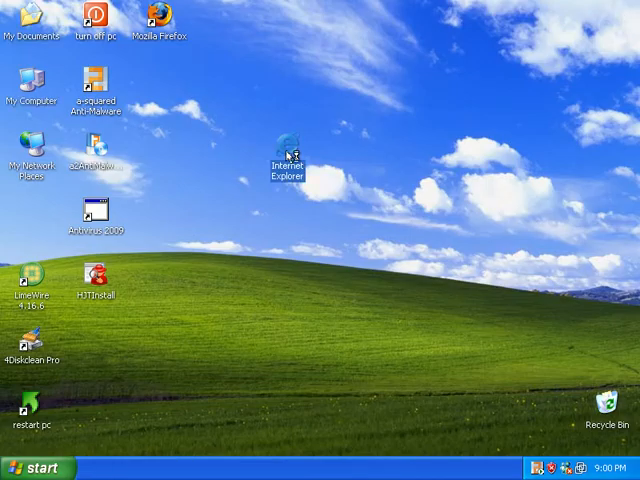
# Reopen Internet Explorer, review the spyware alert's Details and Info, then allow it
pyautogui.doubleClick(293, 150)
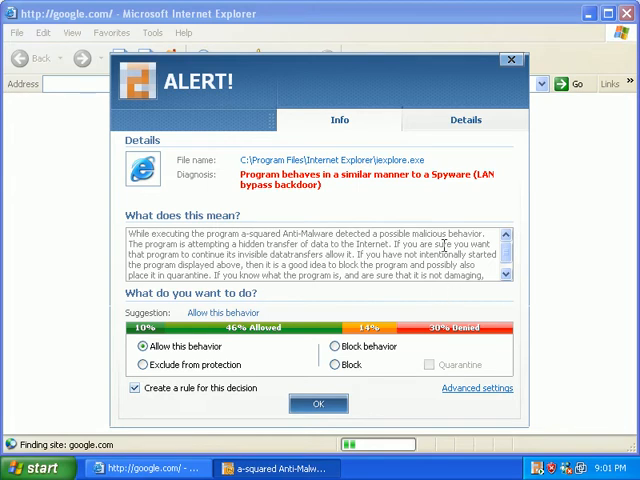
pyautogui.scroll(-3)
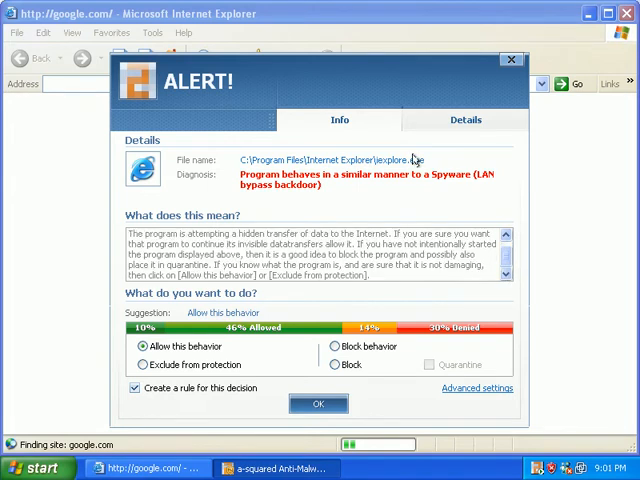
pyautogui.click(339, 119)
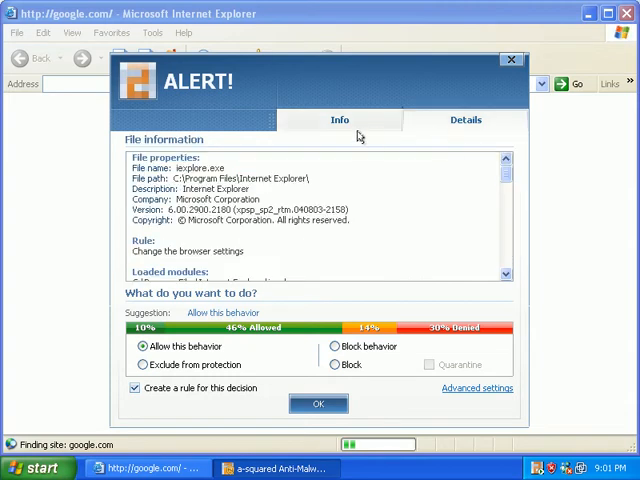
pyautogui.click(465, 119)
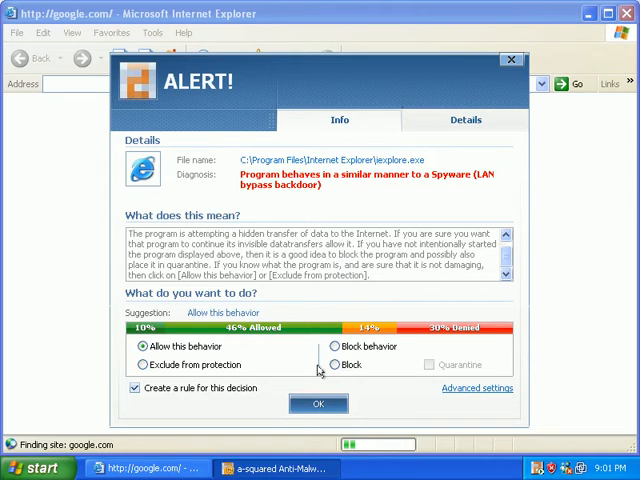
pyautogui.click(318, 404)
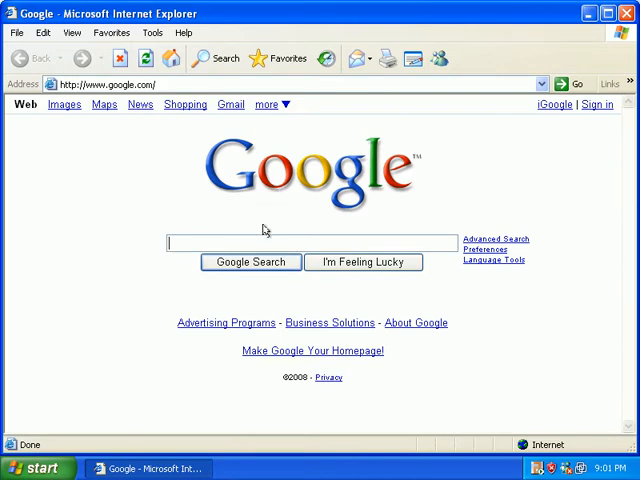
# Search Google for combofix and open the ComboFix guide and tutorial result
pyautogui.click(310, 243)
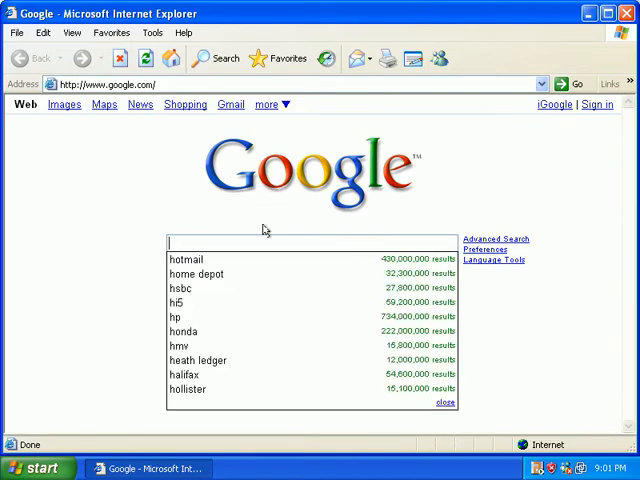
pyautogui.write('combo')
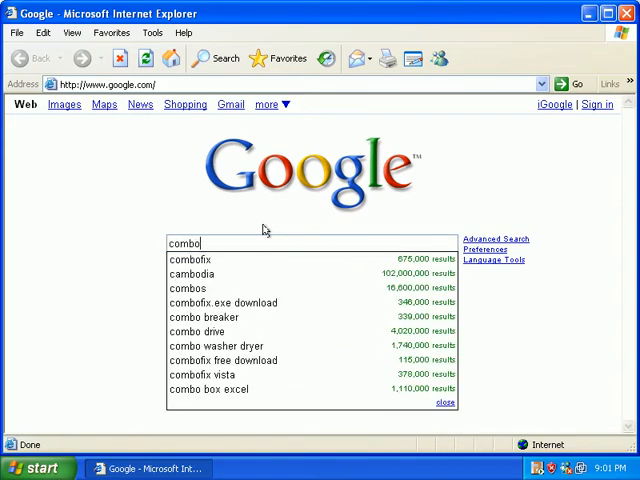
pyautogui.click(192, 260)
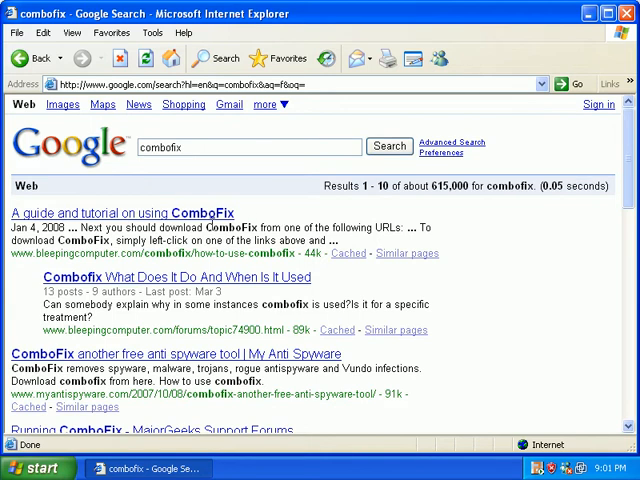
pyautogui.click(118, 213)
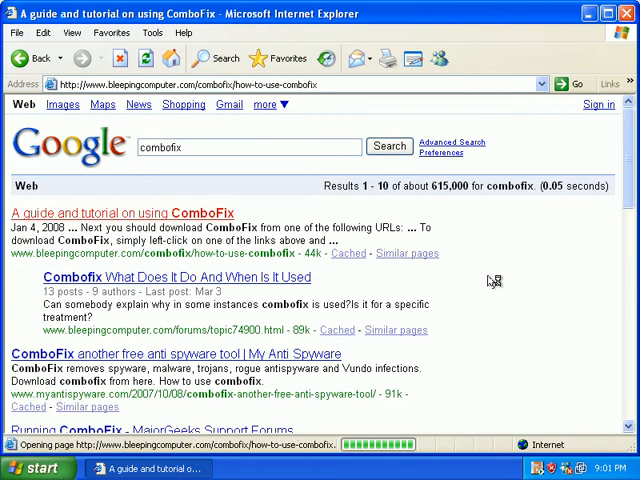
pyautogui.click(119, 213)
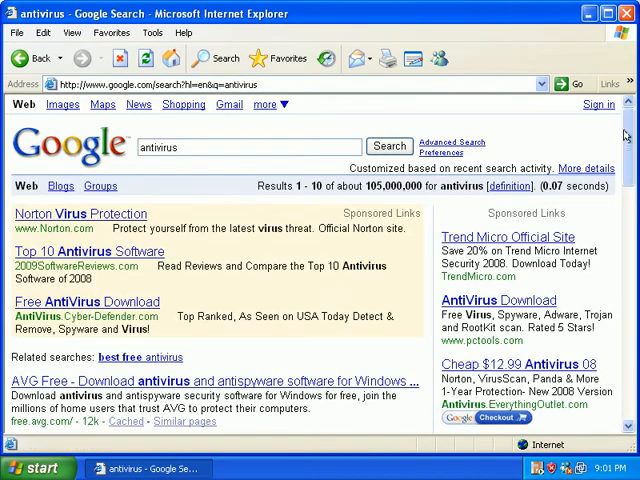
# Scroll the antivirus results and open the 'Free antivirus - Avira AntiVir' link
pyautogui.scroll(-3)
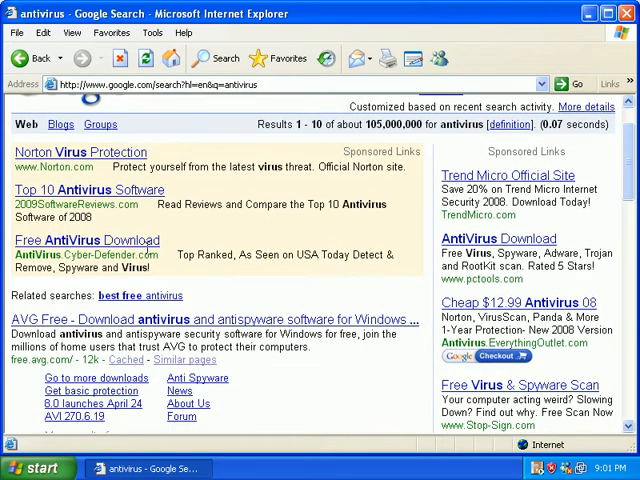
pyautogui.moveTo(501, 239)
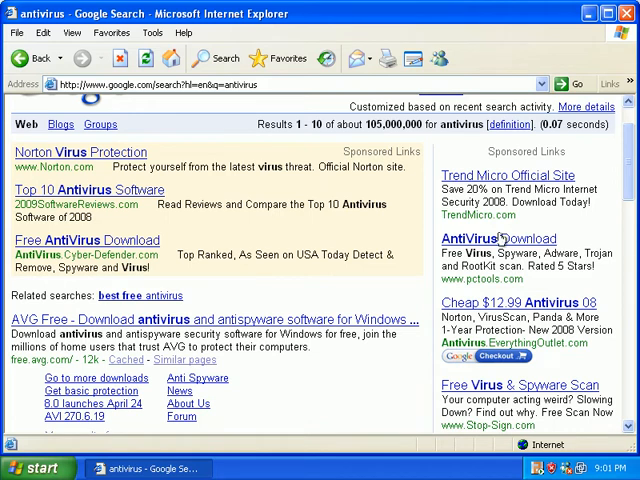
pyautogui.moveTo(617, 174)
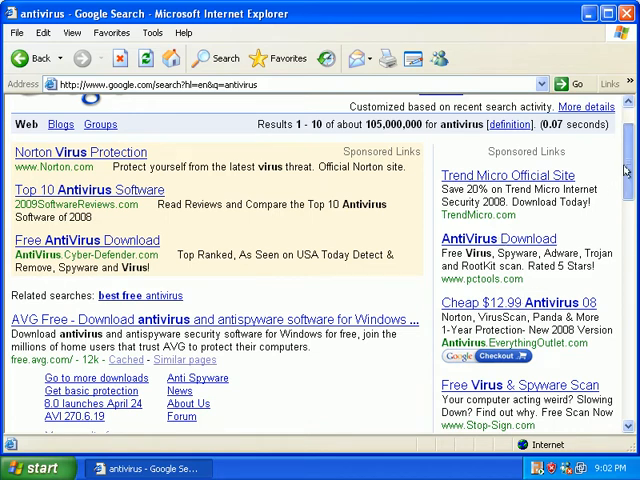
pyautogui.scroll(-3)
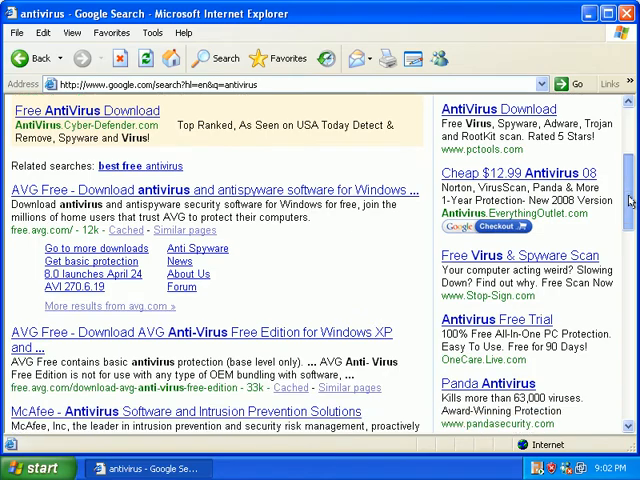
pyautogui.scroll(-3)
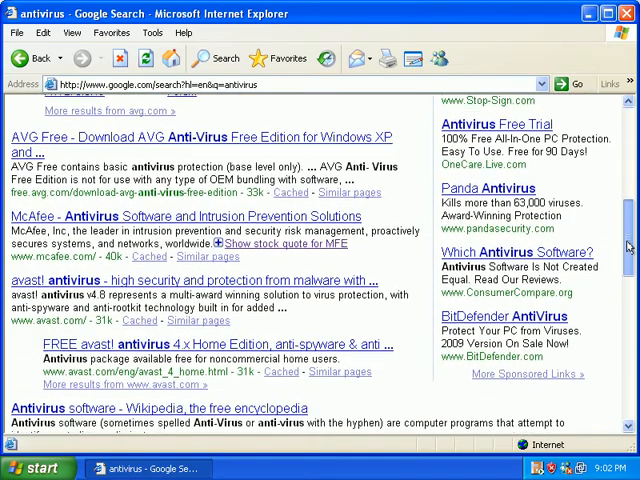
pyautogui.scroll(3)
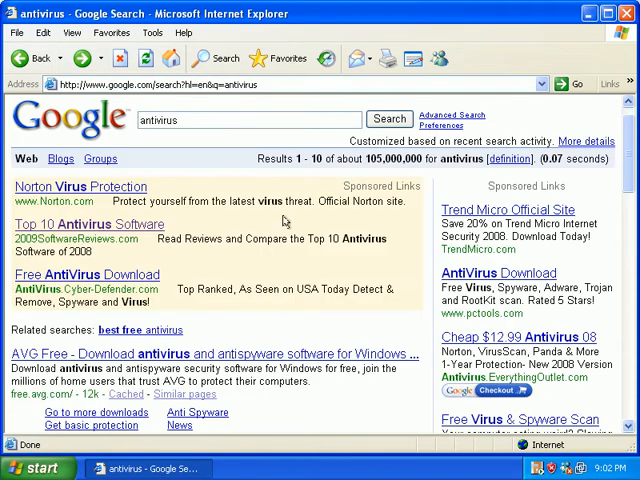
pyautogui.scroll(-3)
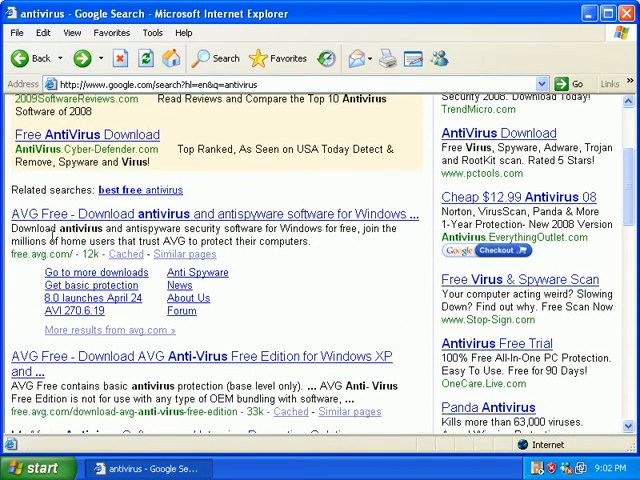
pyautogui.click(206, 213)
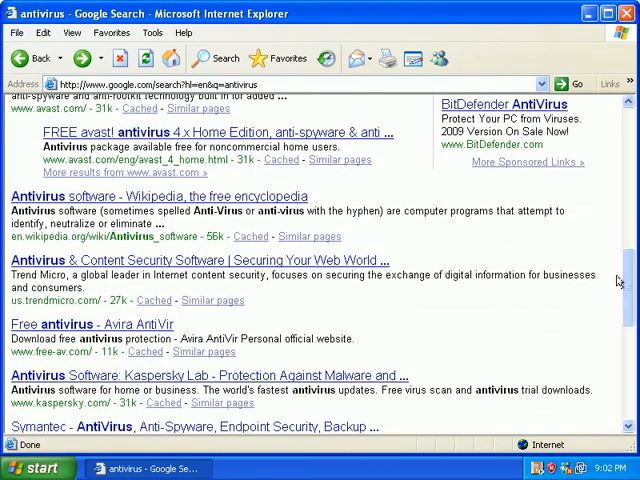
pyautogui.moveTo(108, 324)
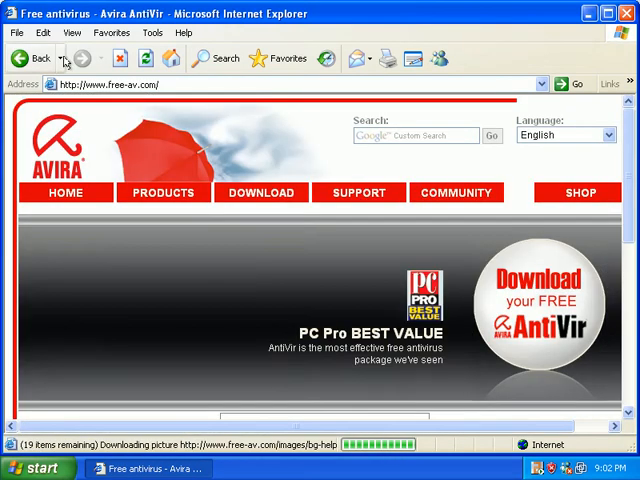
# Return to the antivirus results, go to page two, and open the Norton AntiVirus result
pyautogui.click(578, 84)
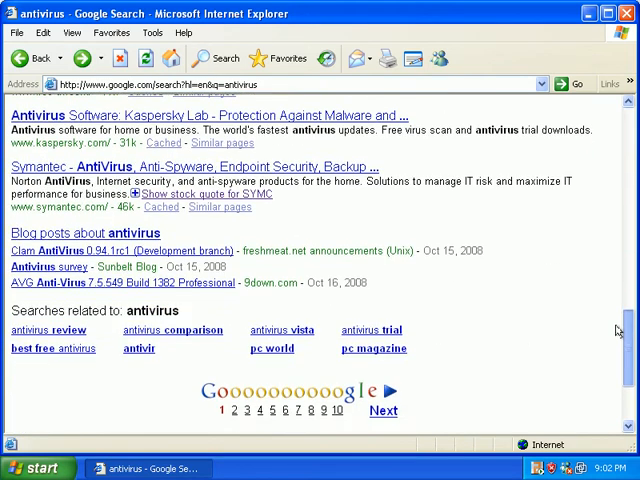
pyautogui.click(383, 410)
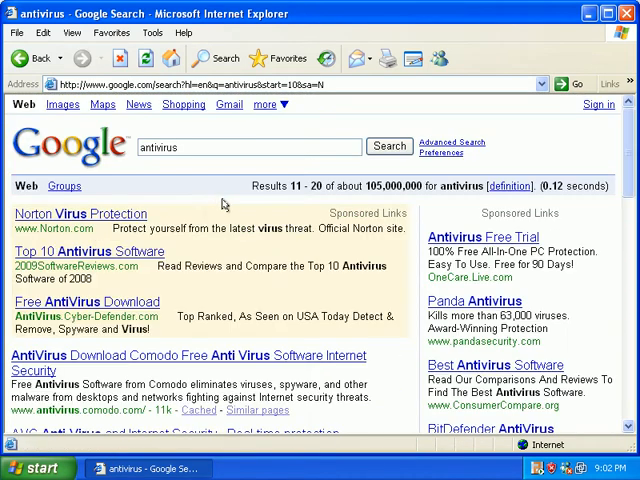
pyautogui.scroll(-3)
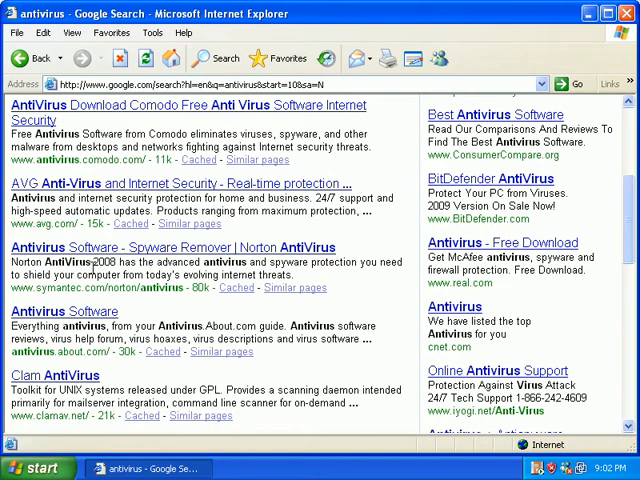
pyautogui.click(170, 247)
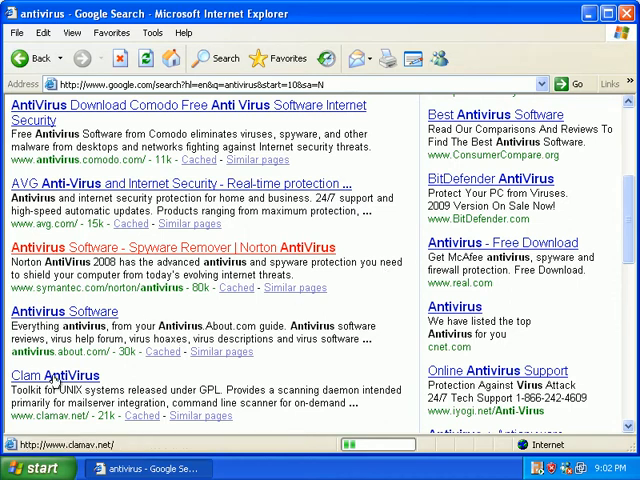
# Open the Clam AntiVirus result, then the Download.com antivirus software listing
pyautogui.click(55, 375)
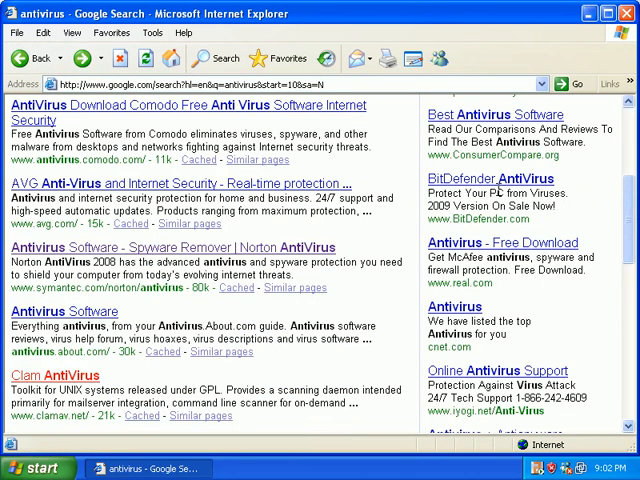
pyautogui.scroll(-3)
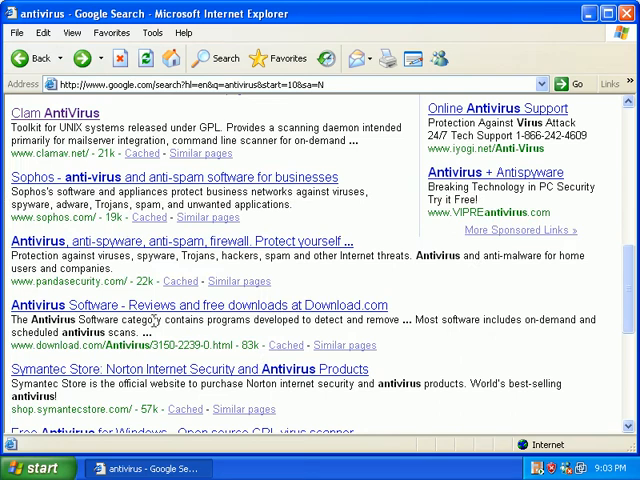
pyautogui.click(195, 305)
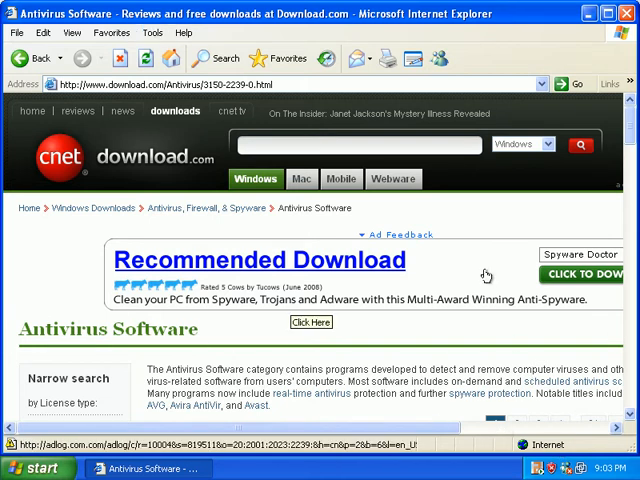
pyautogui.click(311, 322)
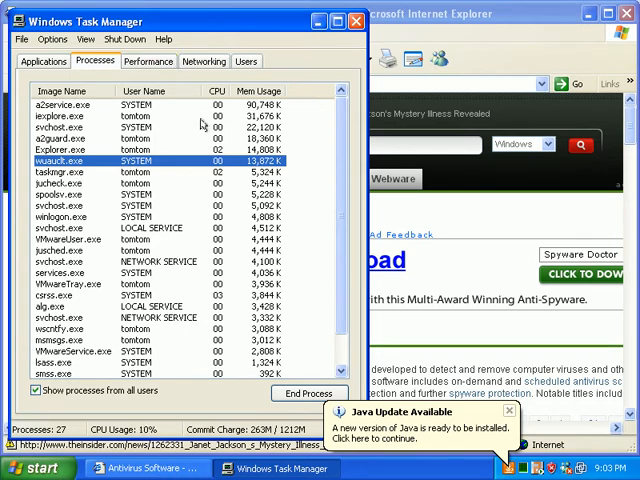
# Select a2service.exe and a2guard.exe, then sort processes by Image Name and Mem Usage
pyautogui.click(65, 90)
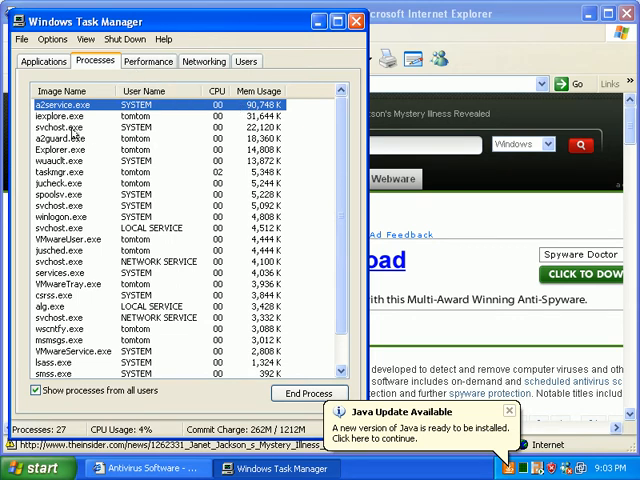
pyautogui.click(70, 138)
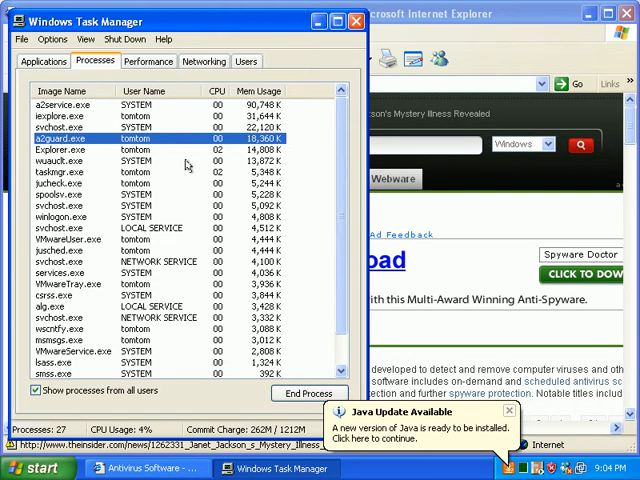
pyautogui.click(66, 90)
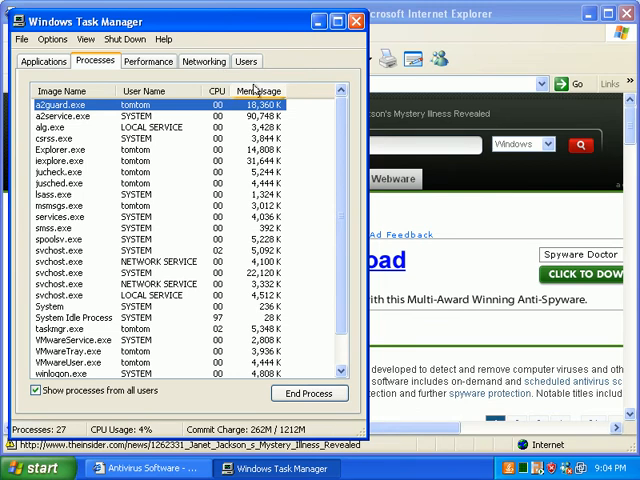
pyautogui.click(143, 91)
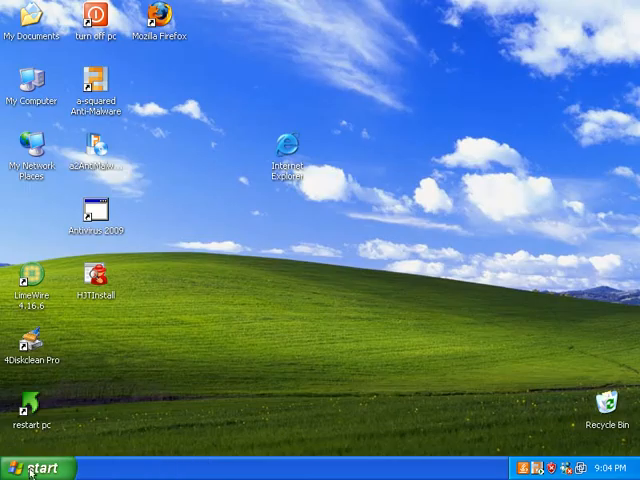
pyautogui.click(38, 468)
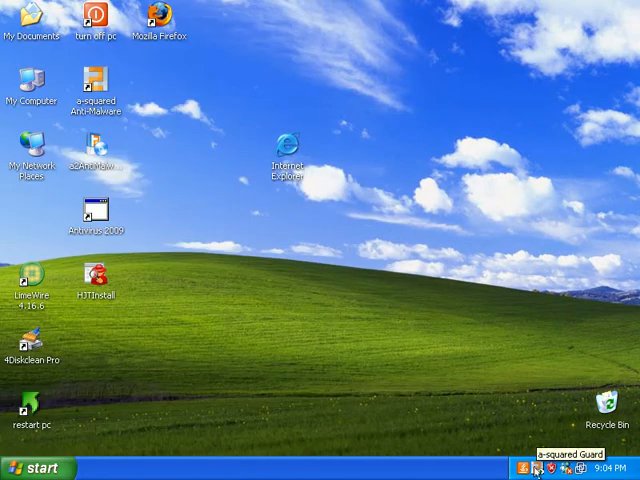
pyautogui.moveTo(335, 165)
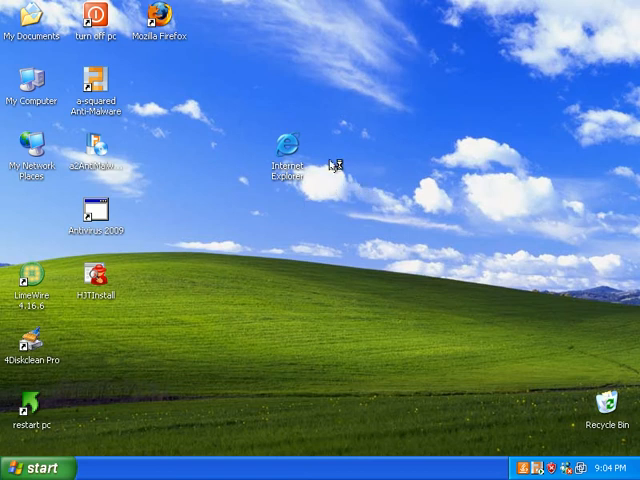
pyautogui.moveTo(333, 166)
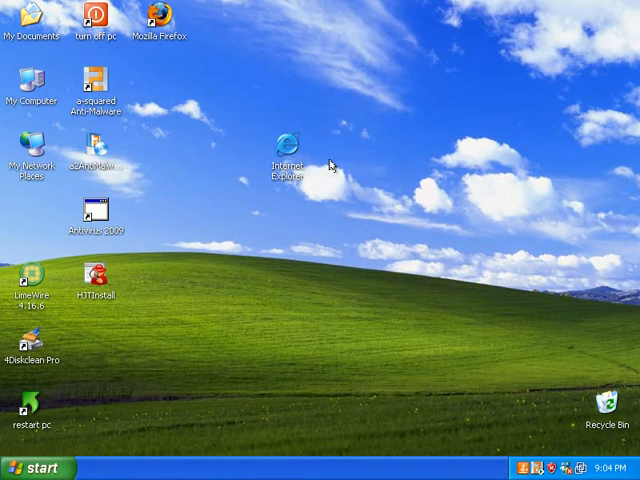
# Launch a-squared Anti-Malware from its desktop shortcut to view Security Status
pyautogui.doubleClick(96, 95)
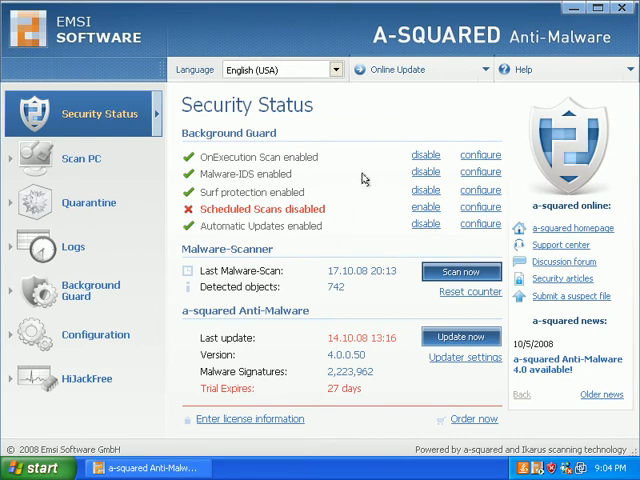
pyautogui.moveTo(348, 138)
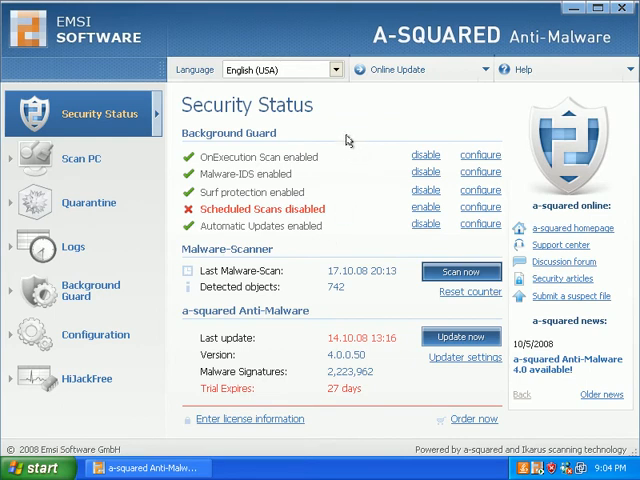
pyautogui.moveTo(348, 138)
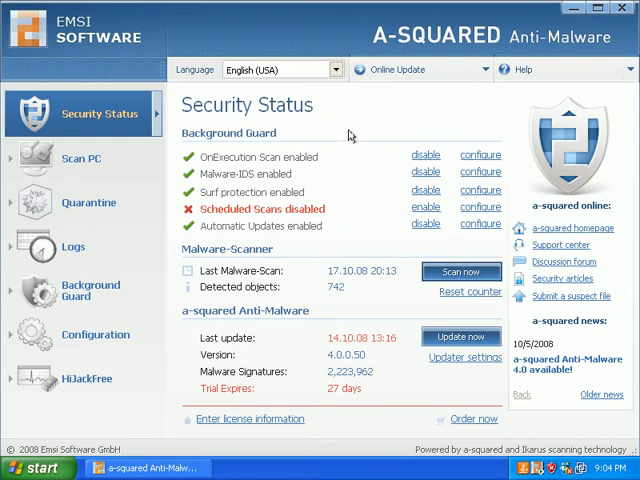
pyautogui.moveTo(340, 147)
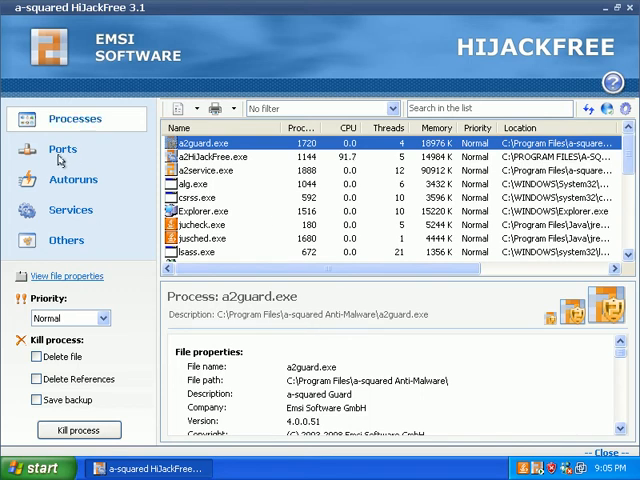
# Browse the Ports, Services and Others add-on listings, ending on the running processes list
pyautogui.click(62, 149)
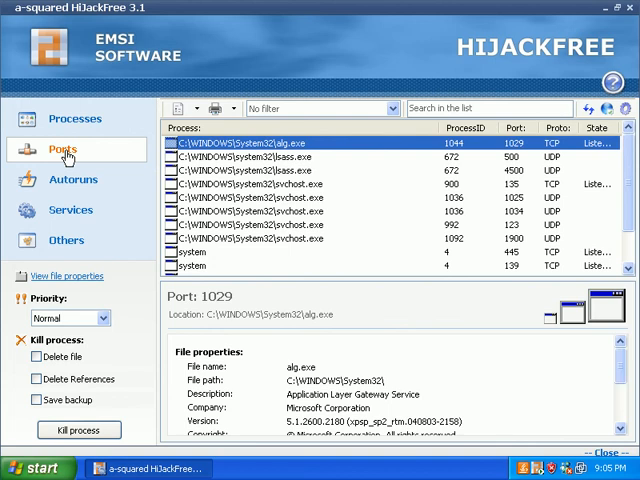
pyautogui.click(72, 179)
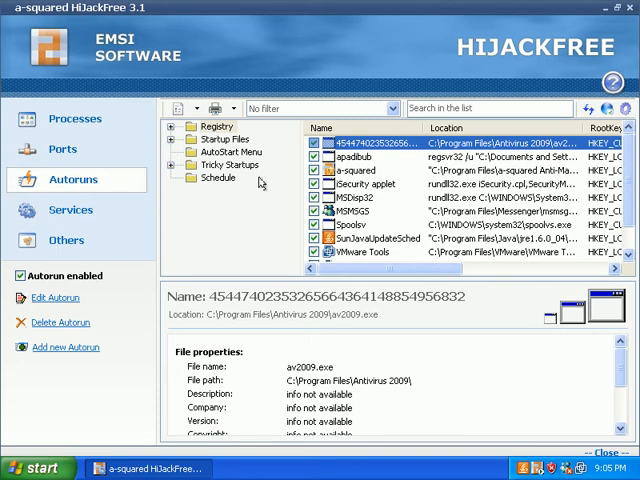
pyautogui.moveTo(210, 190)
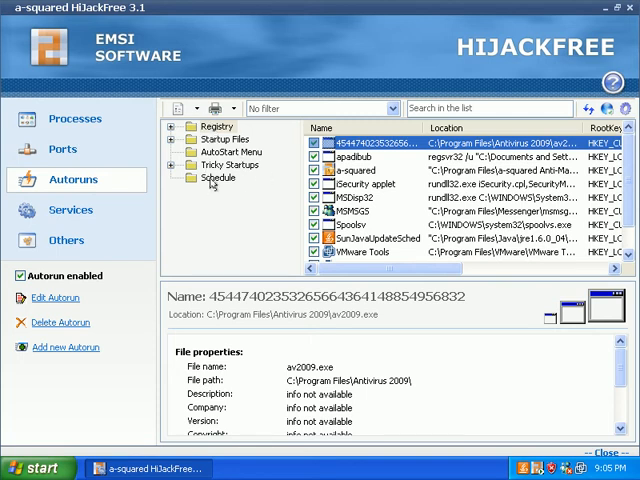
pyautogui.click(70, 210)
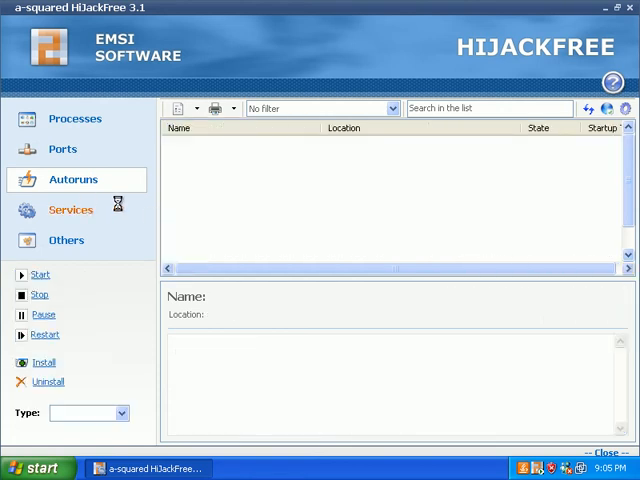
pyautogui.click(70, 209)
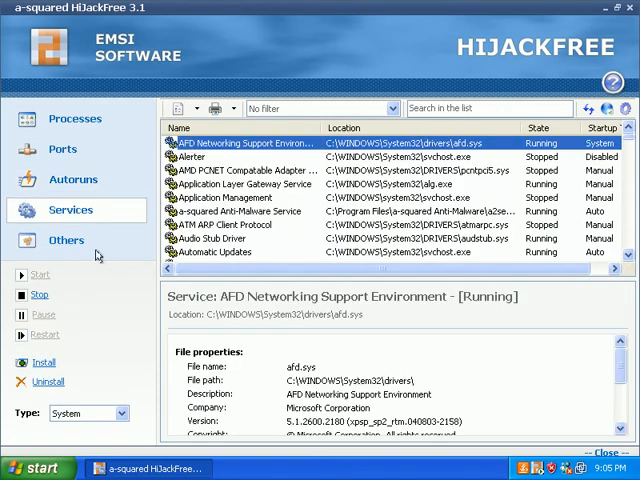
pyautogui.click(66, 240)
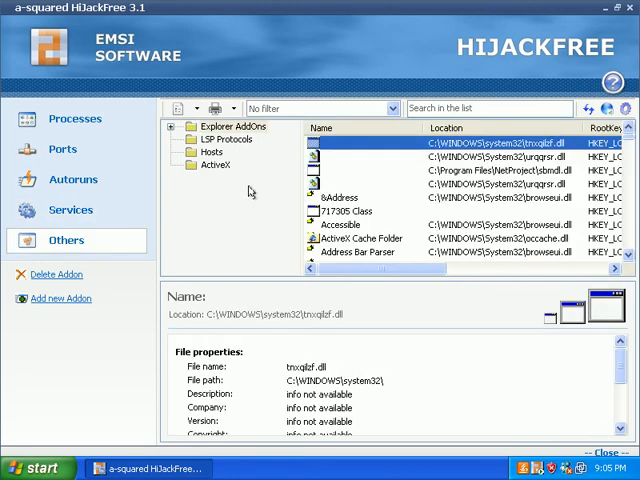
pyautogui.moveTo(213, 169)
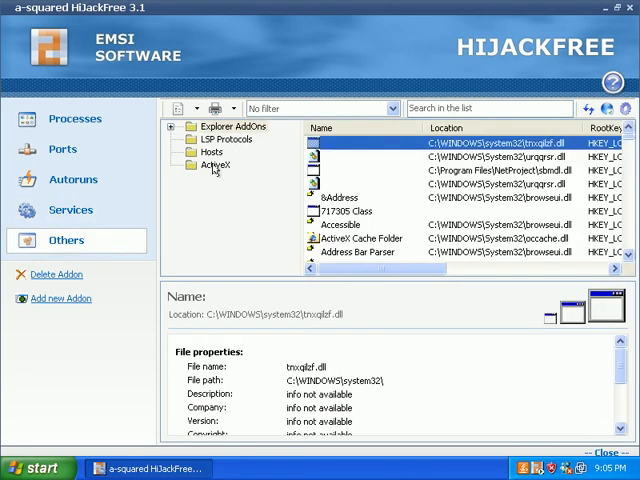
pyautogui.moveTo(213, 150)
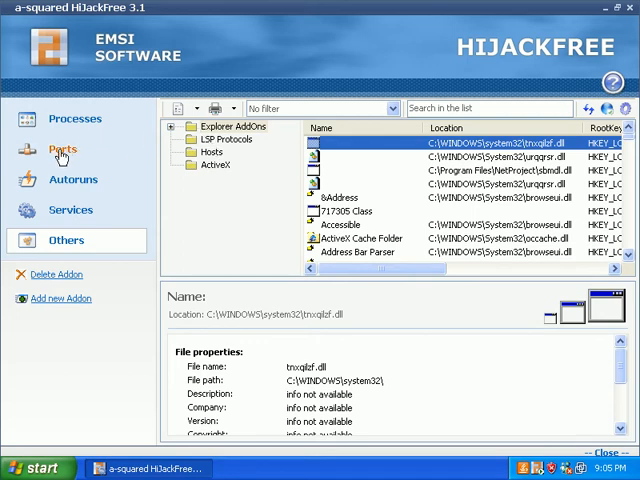
pyautogui.click(75, 118)
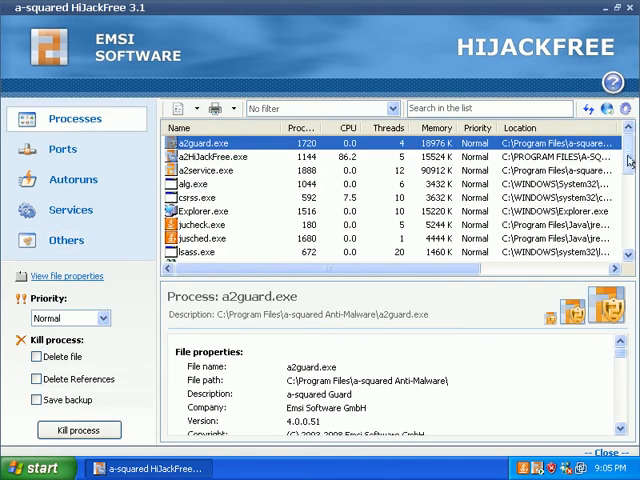
# Scroll up and down through the running processes list
pyautogui.scroll(-3)
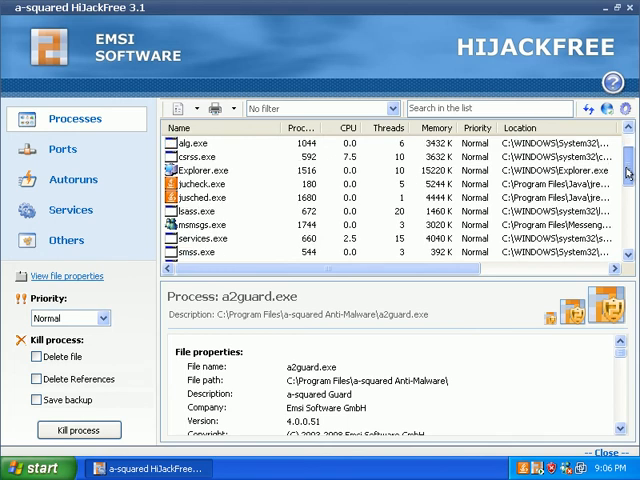
pyautogui.scroll(-3)
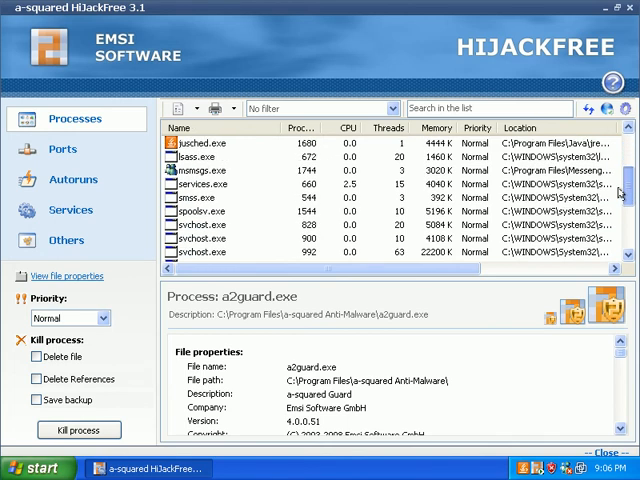
pyautogui.scroll(-3)
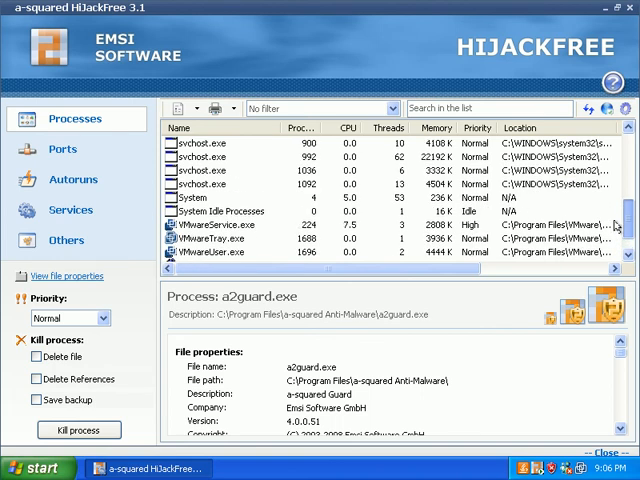
pyautogui.scroll(3)
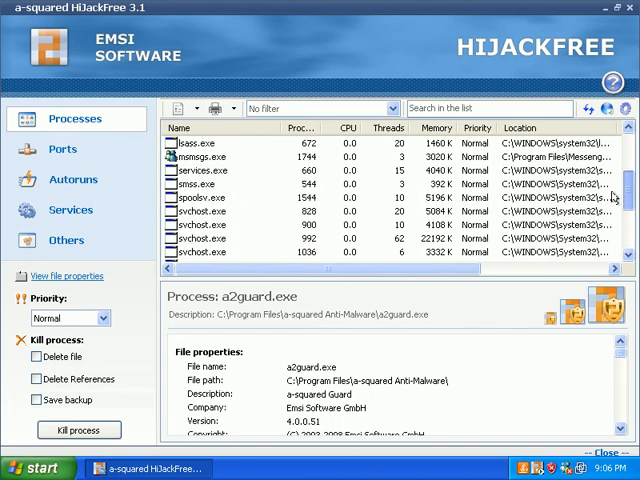
pyautogui.scroll(3)
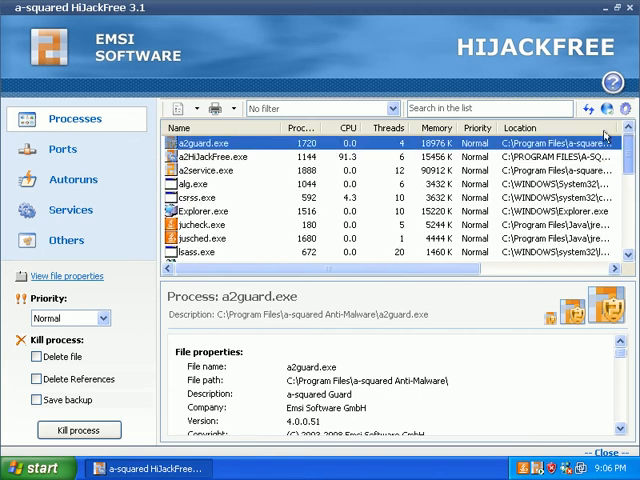
pyautogui.scroll(-3)
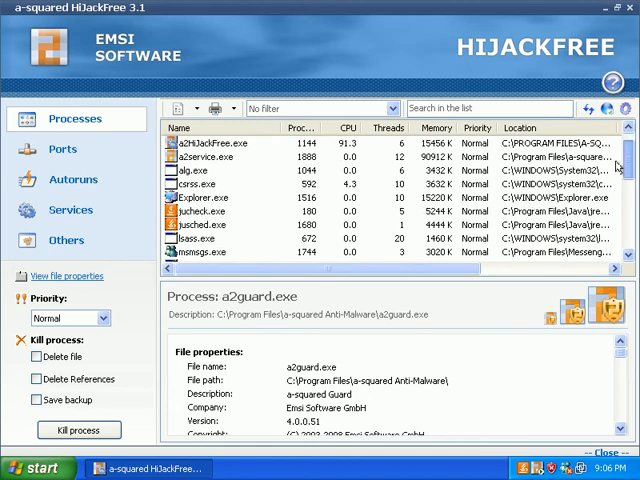
pyautogui.scroll(-3)
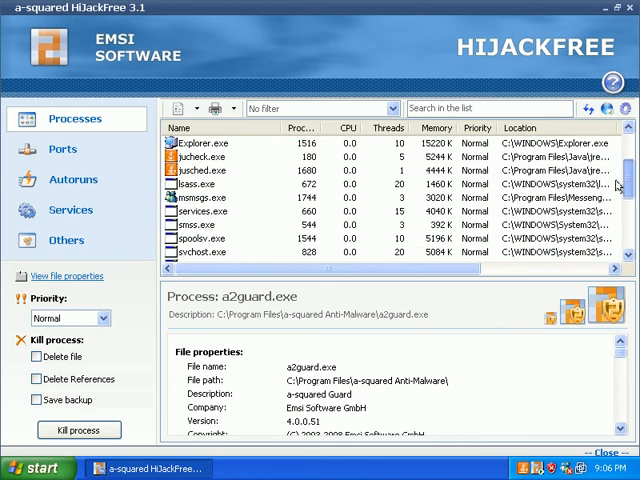
pyautogui.scroll(-3)
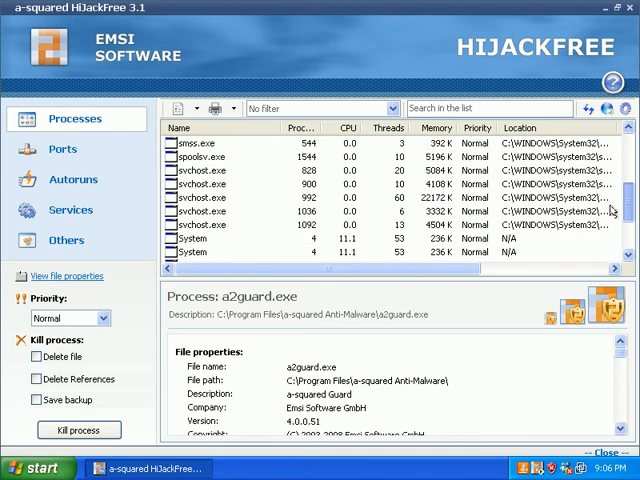
pyautogui.scroll(-3)
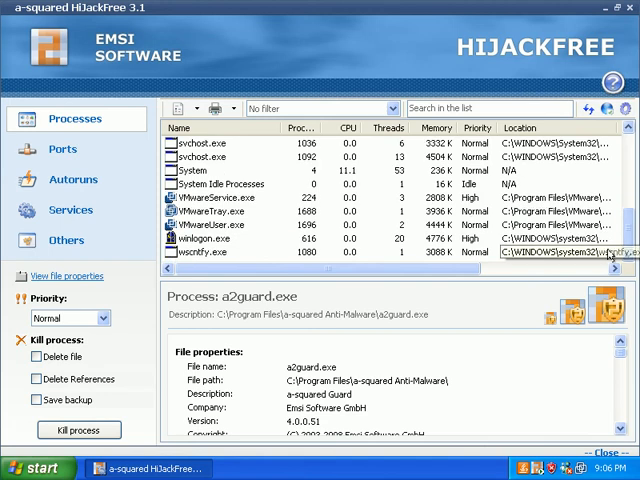
# Inspect the System process details, then list processes with open network ports
pyautogui.click(200, 171)
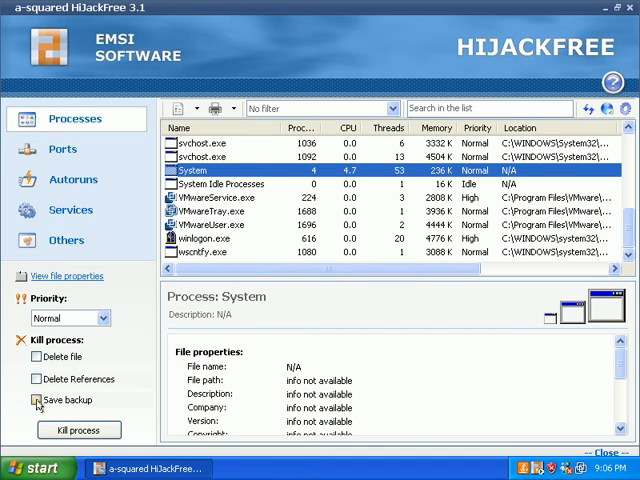
pyautogui.click(35, 399)
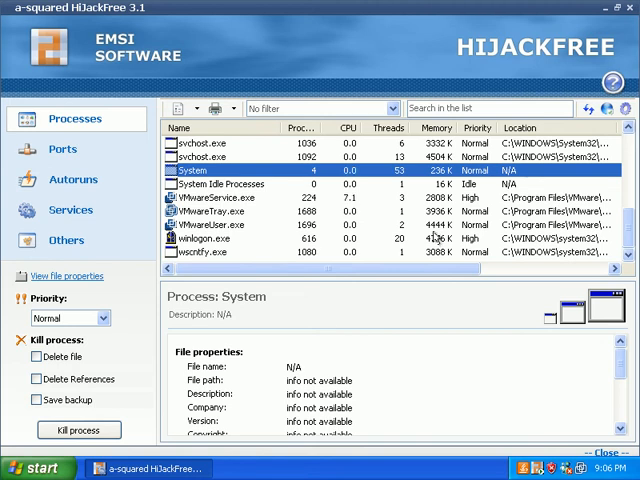
pyautogui.moveTo(130, 190)
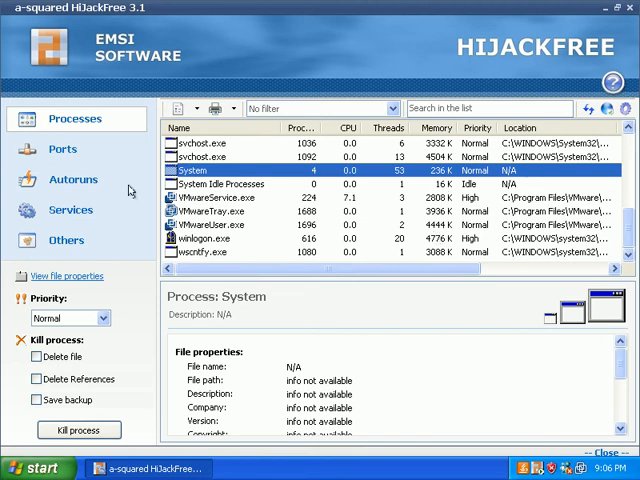
pyautogui.click(62, 148)
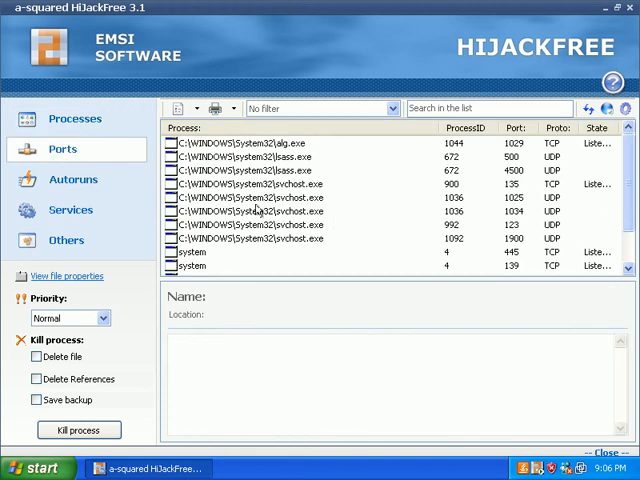
# Show the Autoruns list of programs that run at startup
pyautogui.click(73, 179)
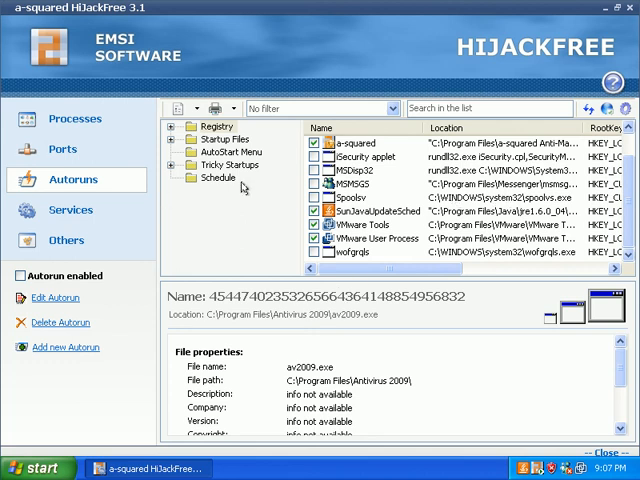
pyautogui.moveTo(140, 325)
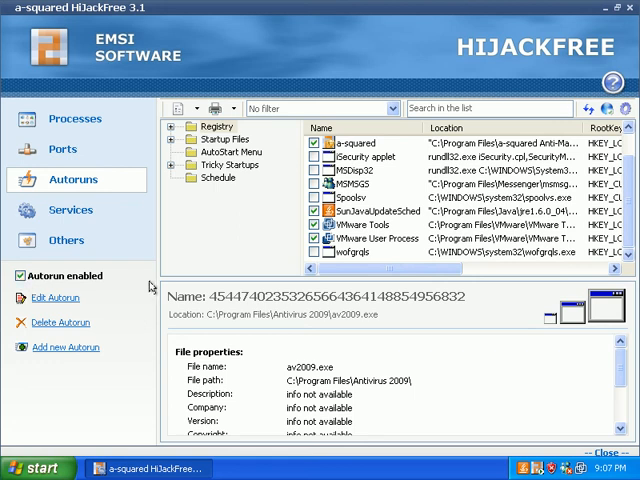
pyautogui.moveTo(515, 320)
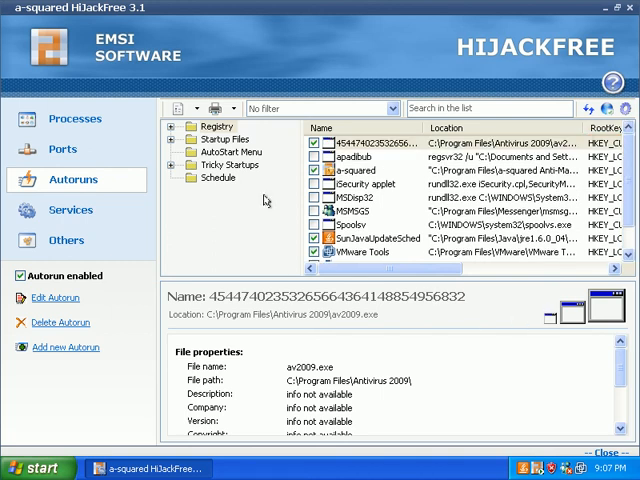
pyautogui.moveTo(272, 173)
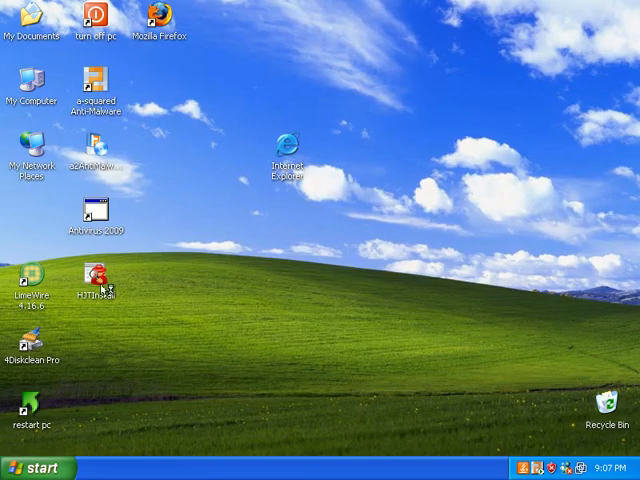
pyautogui.moveTo(175, 265)
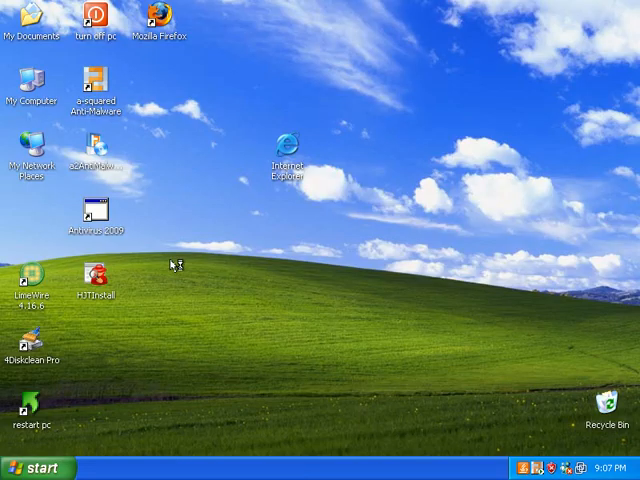
pyautogui.moveTo(173, 266)
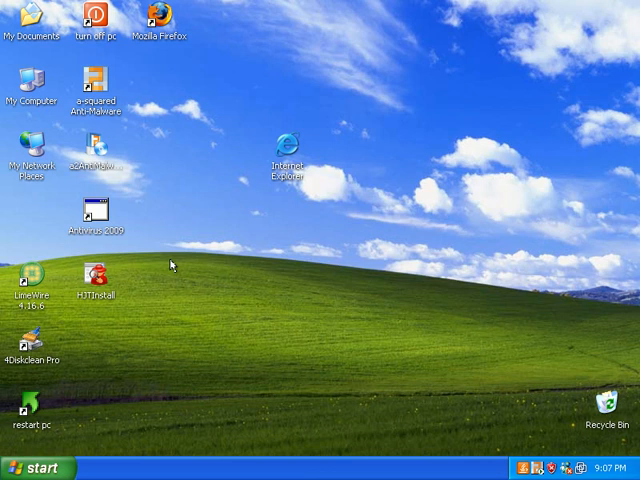
# Launch a-squared Anti-Malware from its desktop shortcut
pyautogui.doubleClick(94, 85)
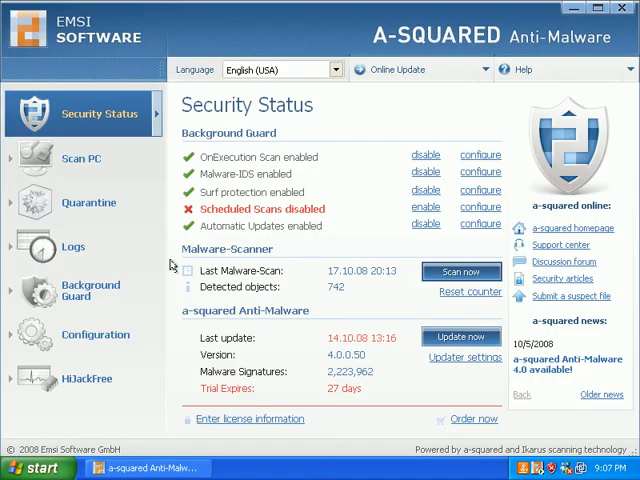
pyautogui.moveTo(100, 163)
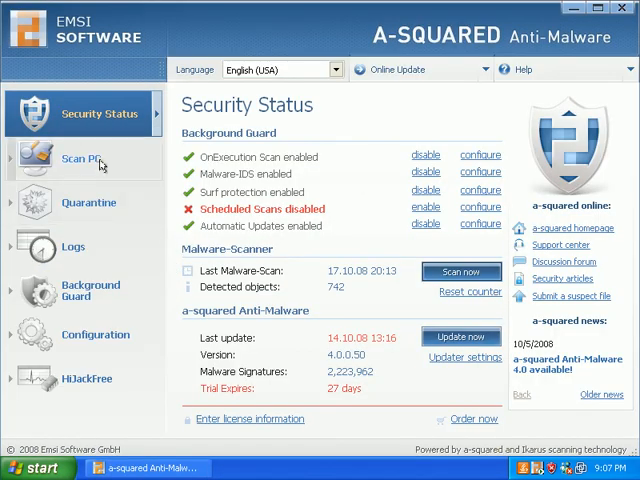